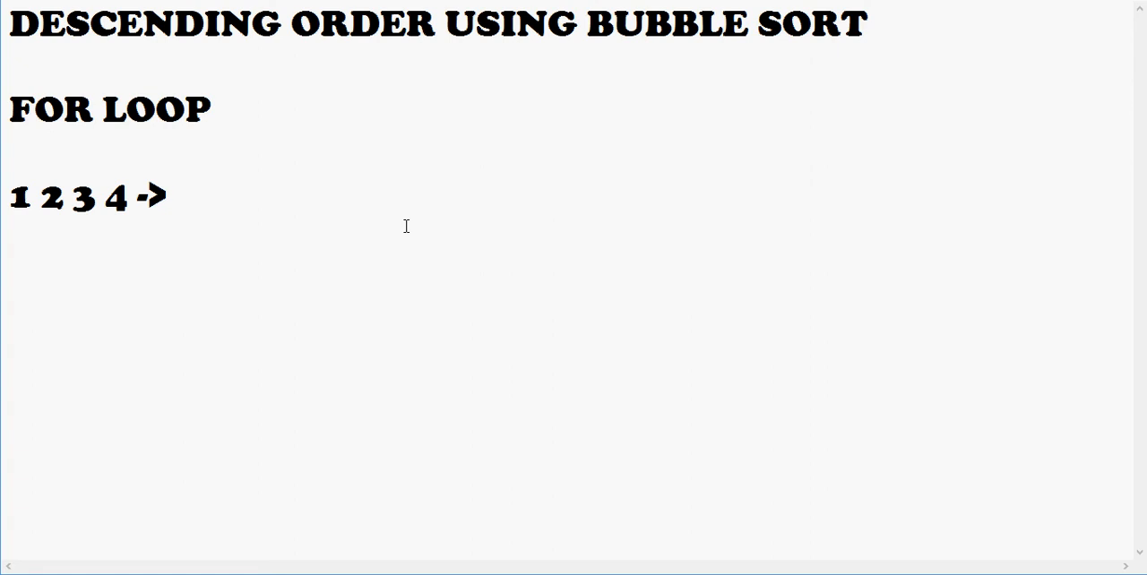
# Extend the swap line with '2 1 3 4 -> 2 3 1 4 -> 2 3' after the first arrow
pyautogui.click(170, 195)
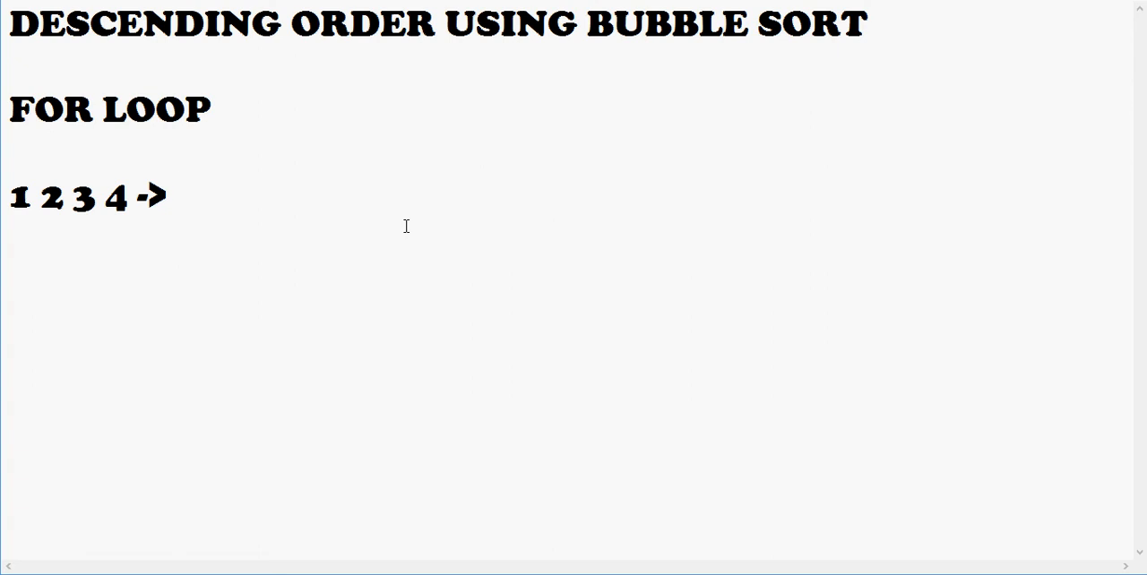
pyautogui.write('2 1')
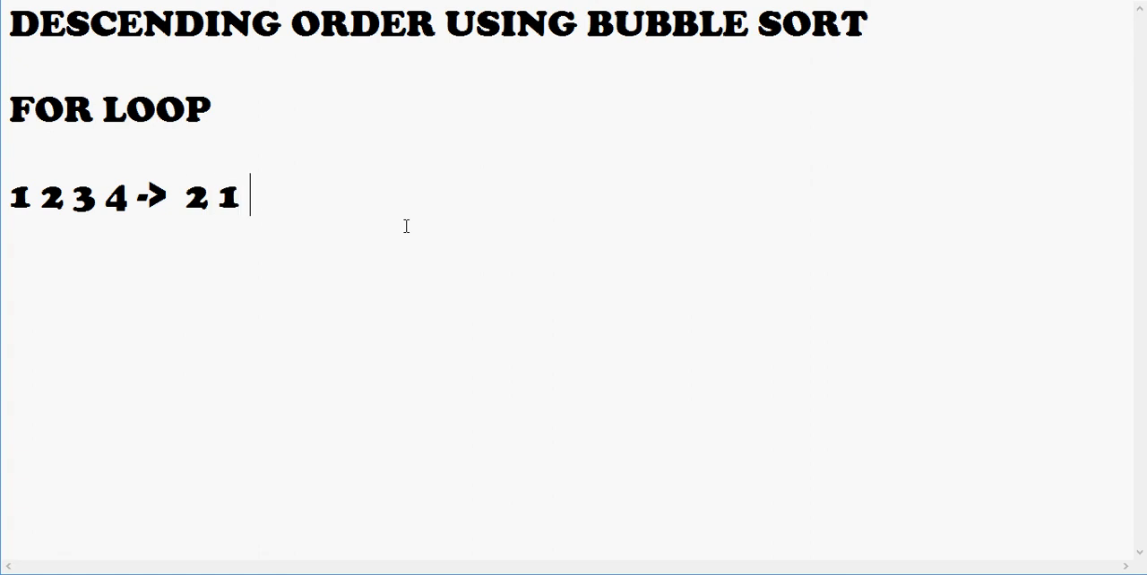
pyautogui.write('3 4 ->')
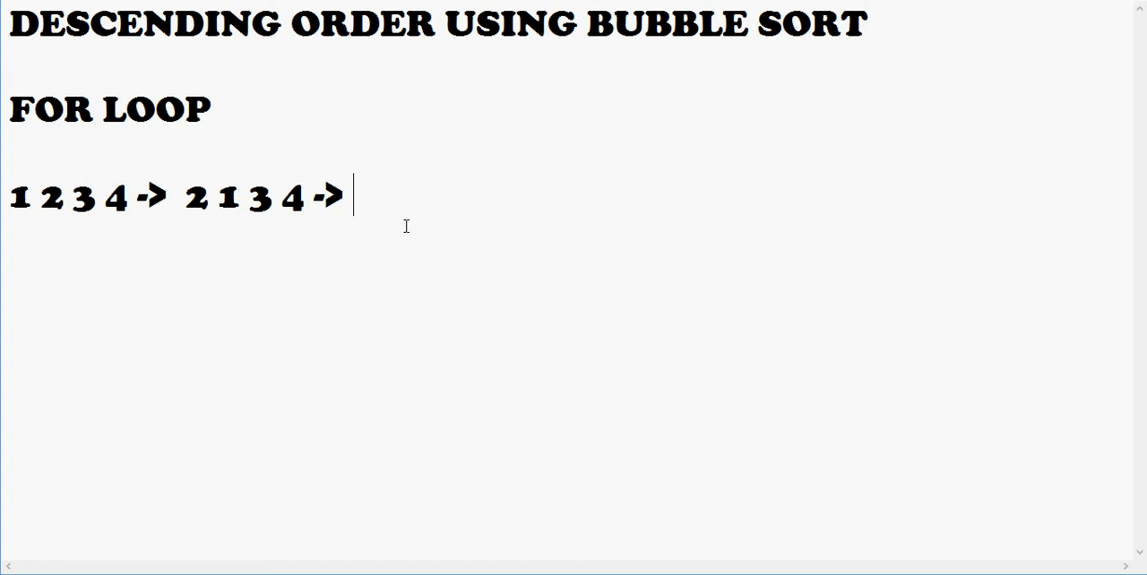
pyautogui.write('2')
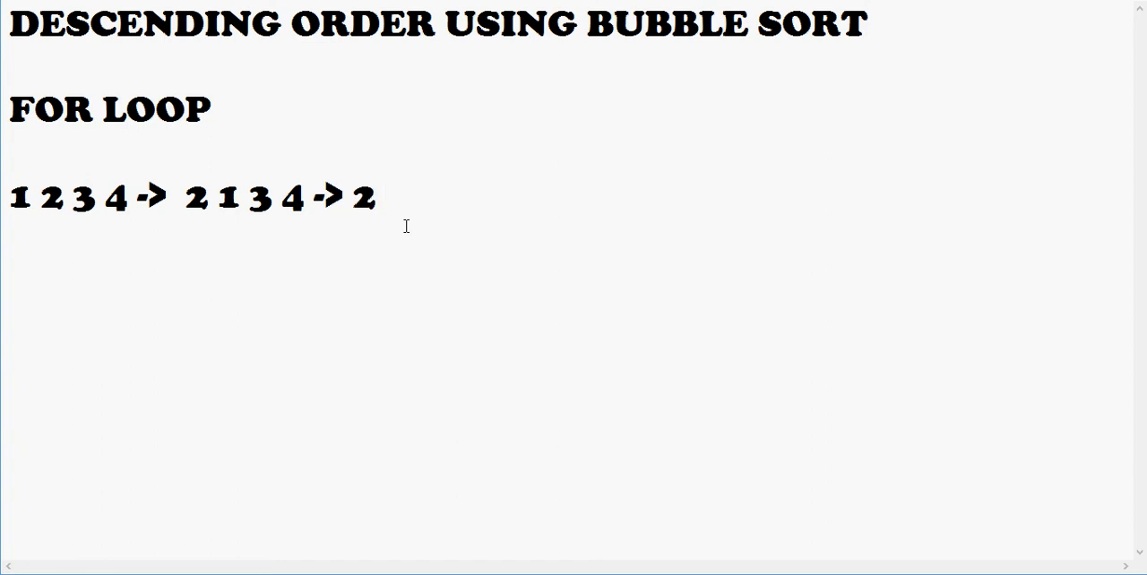
pyautogui.write('3 1 4')
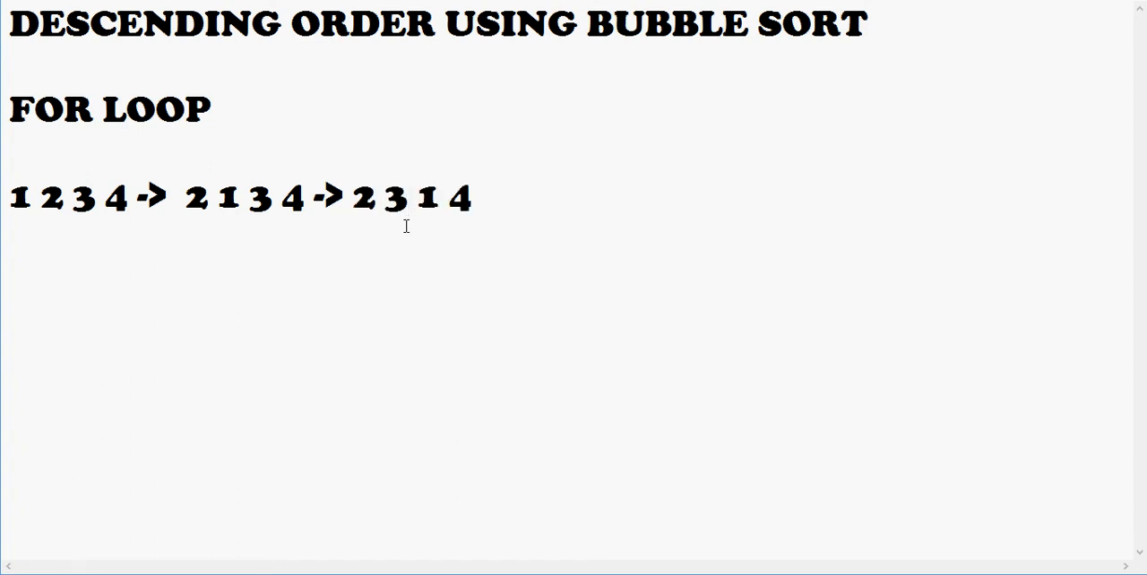
pyautogui.write('->')
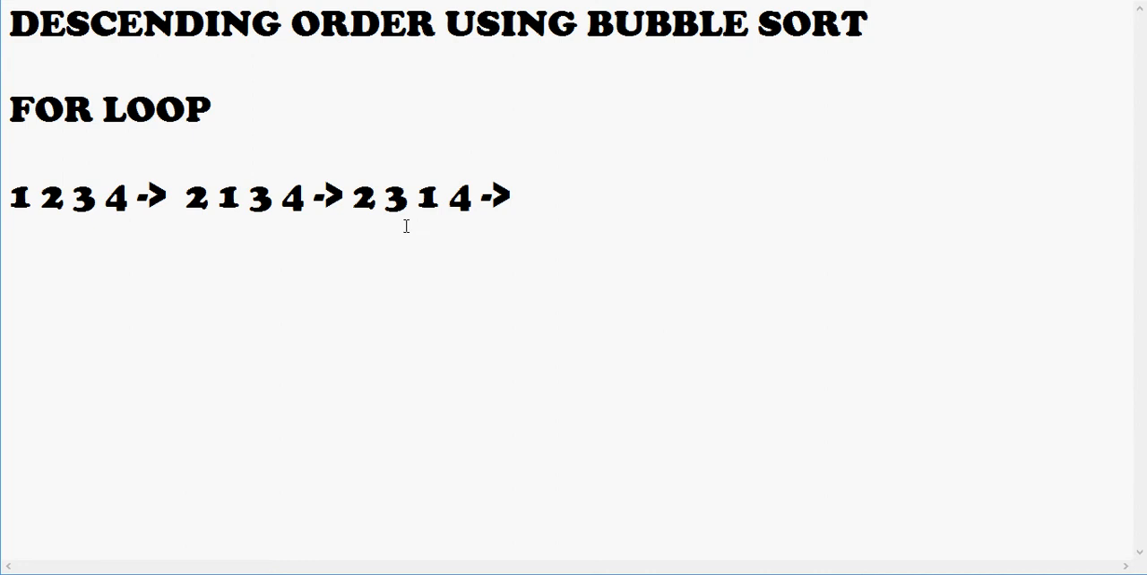
pyautogui.write('2 3')
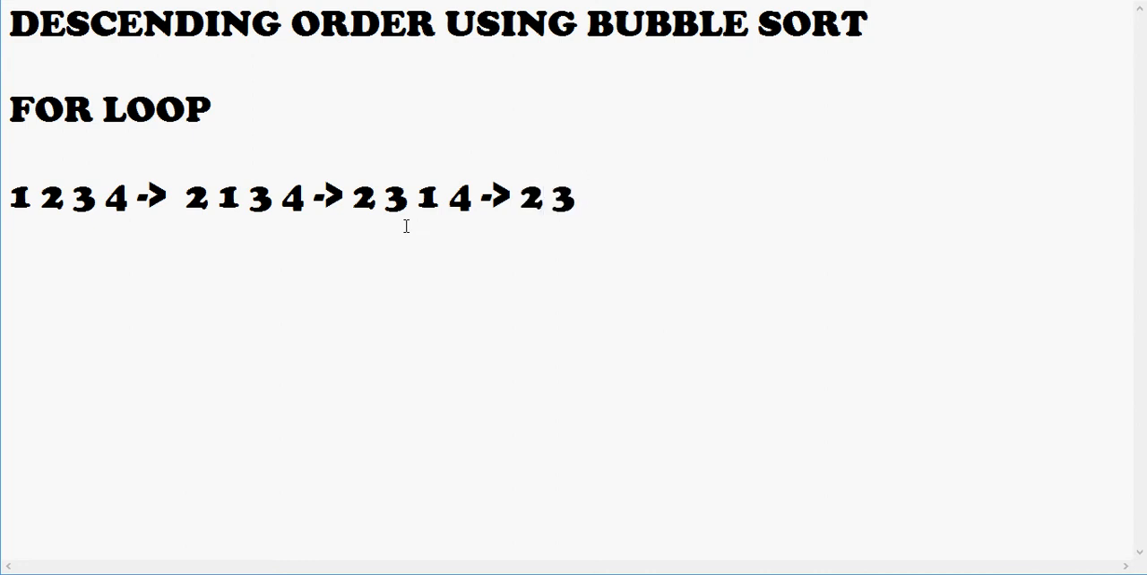